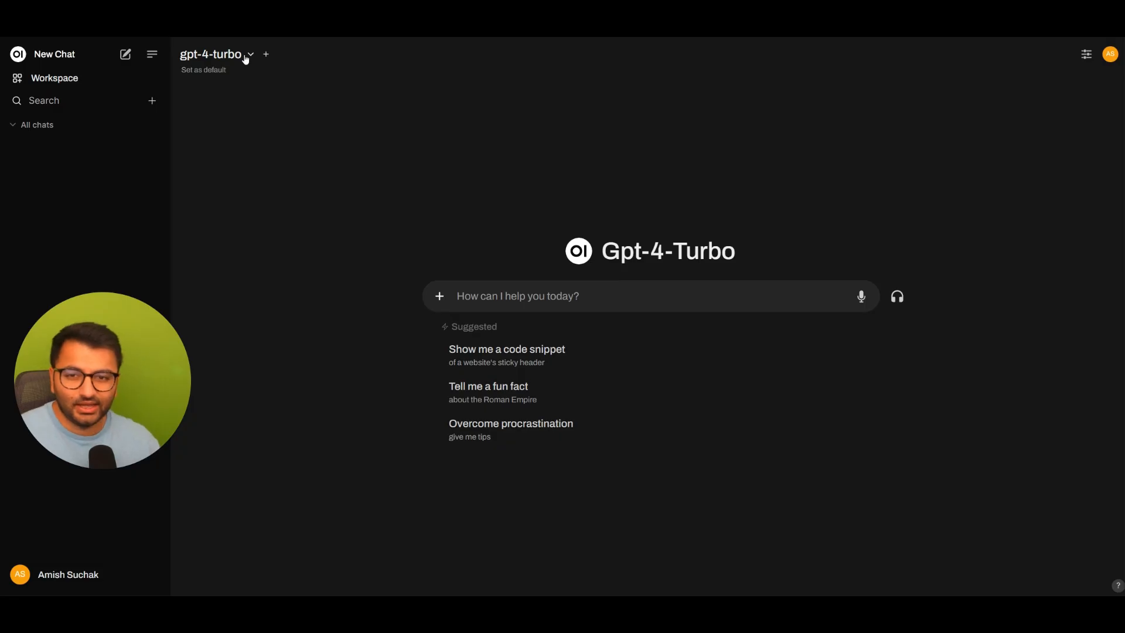
Review the available models, then sign out of the admin account to sign in as the regular user.
left_click(211, 54)
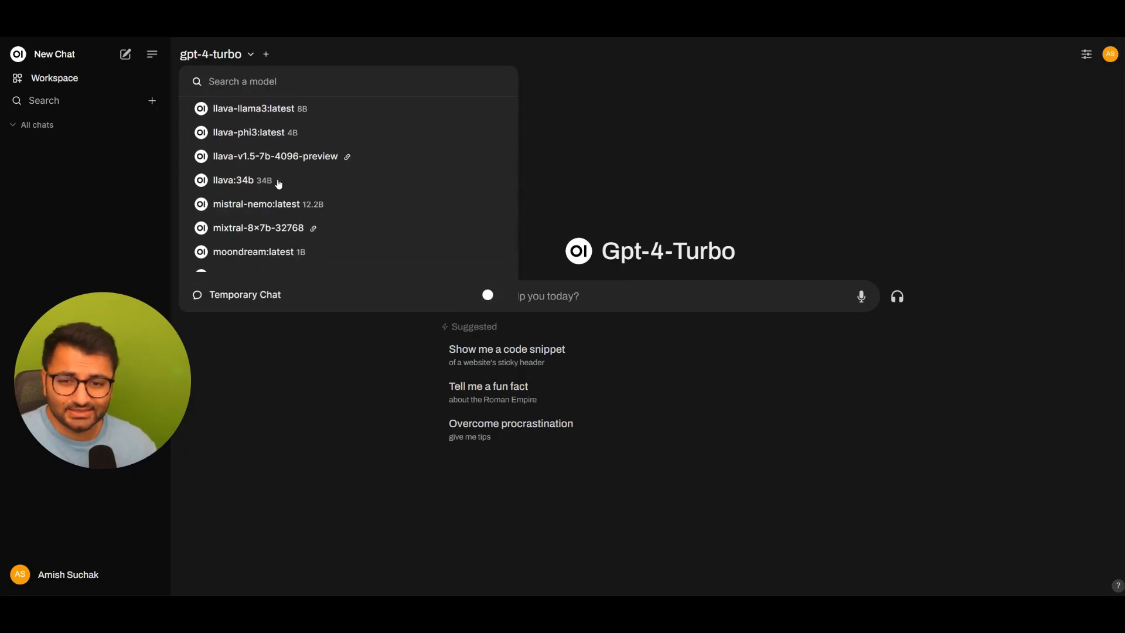
scroll("down", 3)
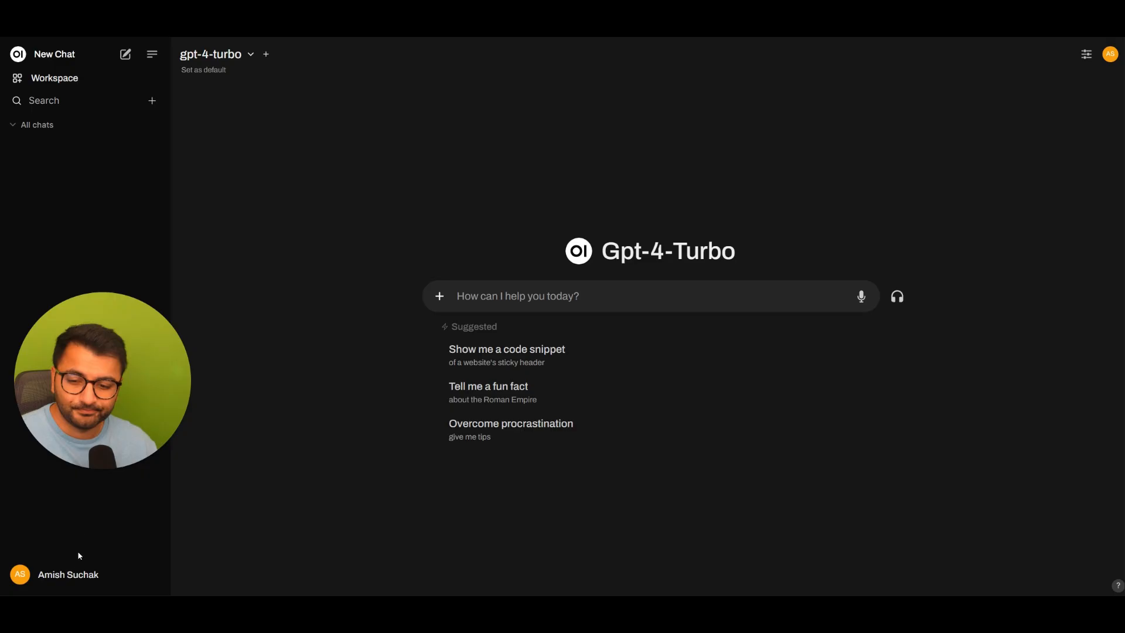
left_click(54, 77)
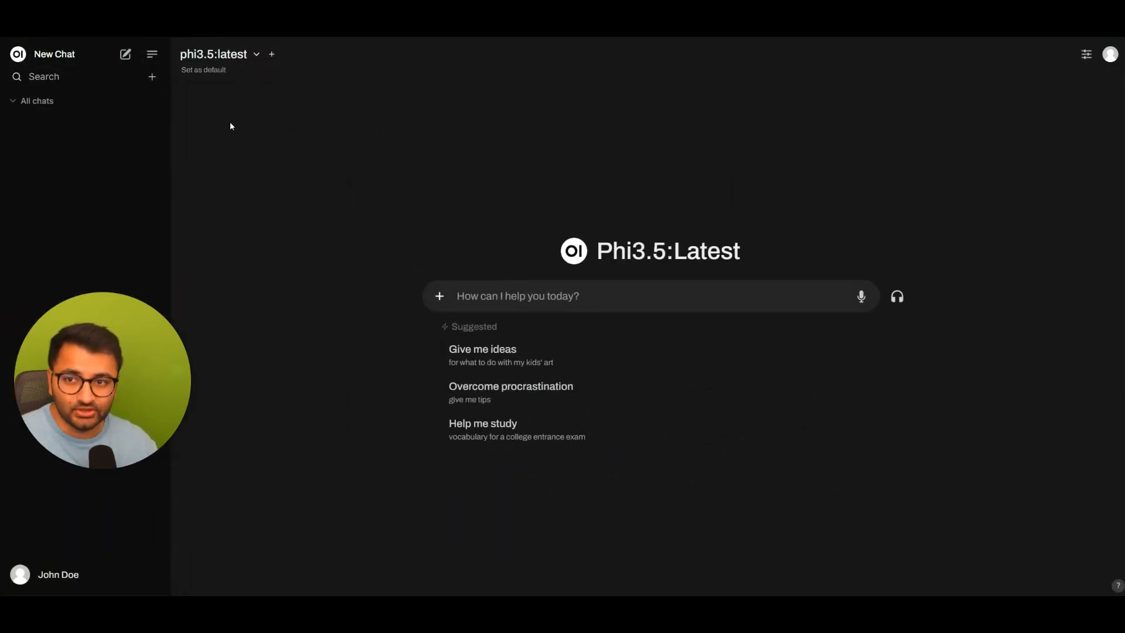
Check the regular user's models and send the 'Help me study' vocabulary suggestion prompt.
left_click(58, 574)
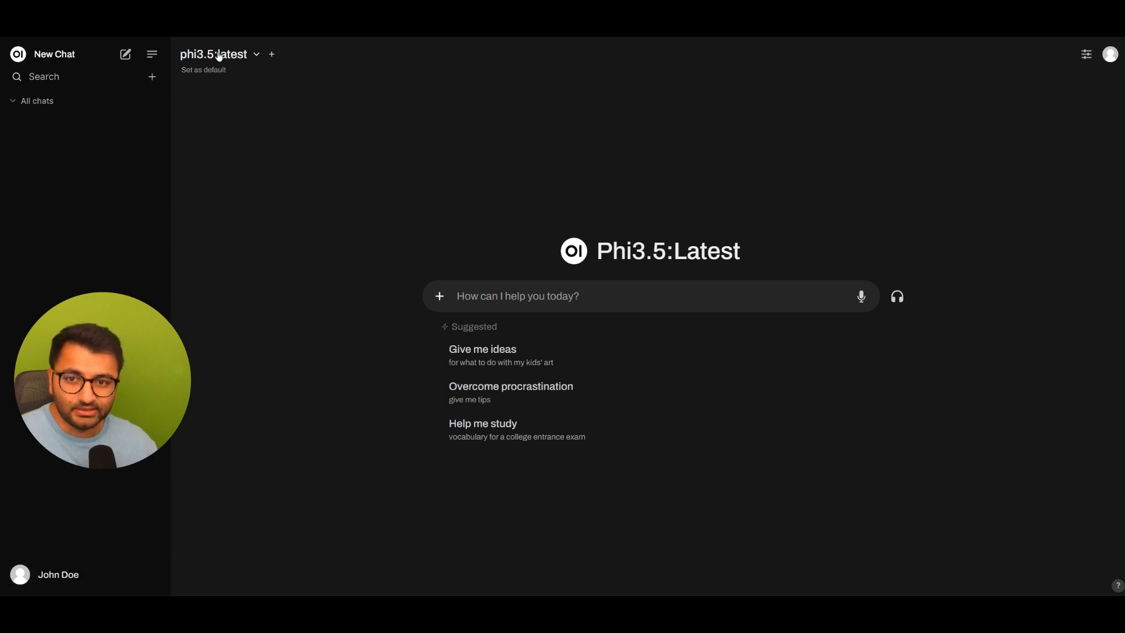
left_click(213, 53)
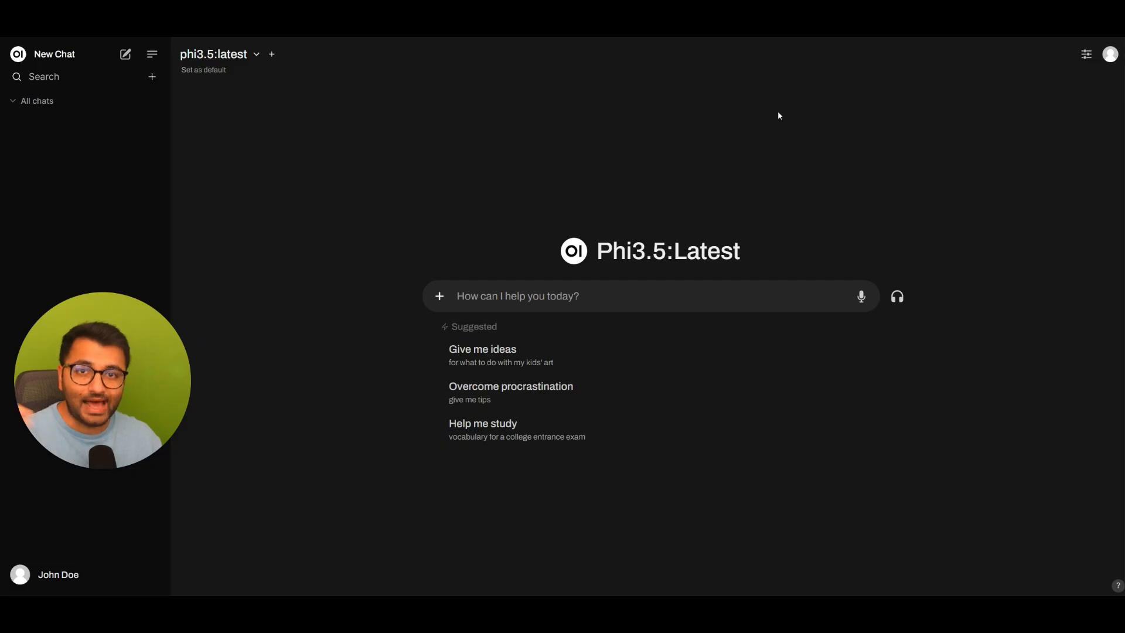
mouse_move(267, 161)
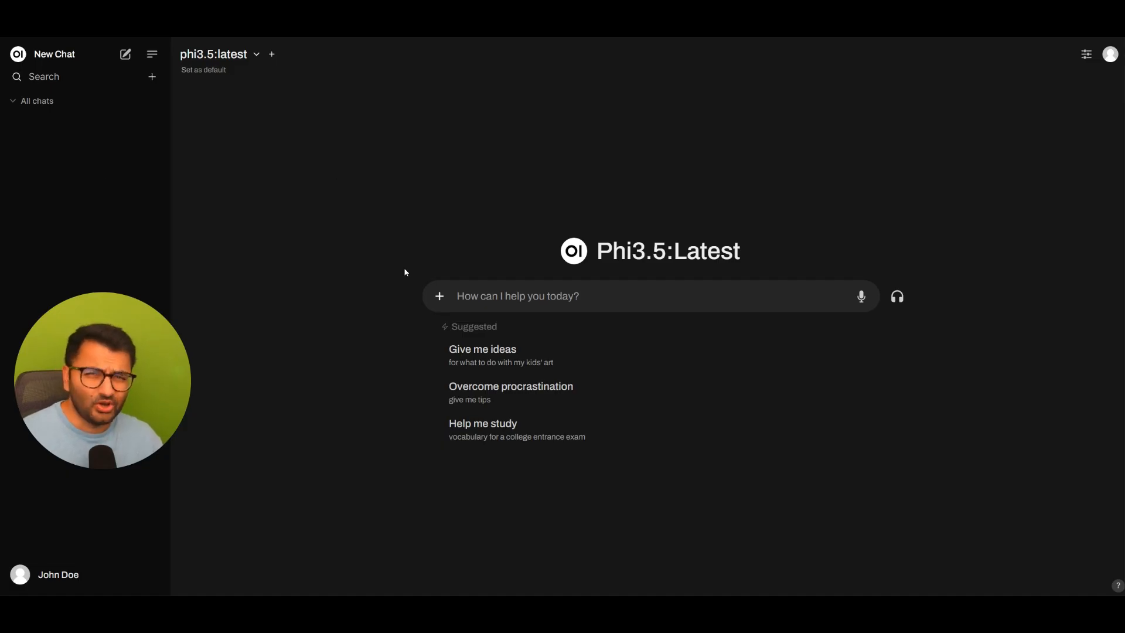
mouse_move(512, 334)
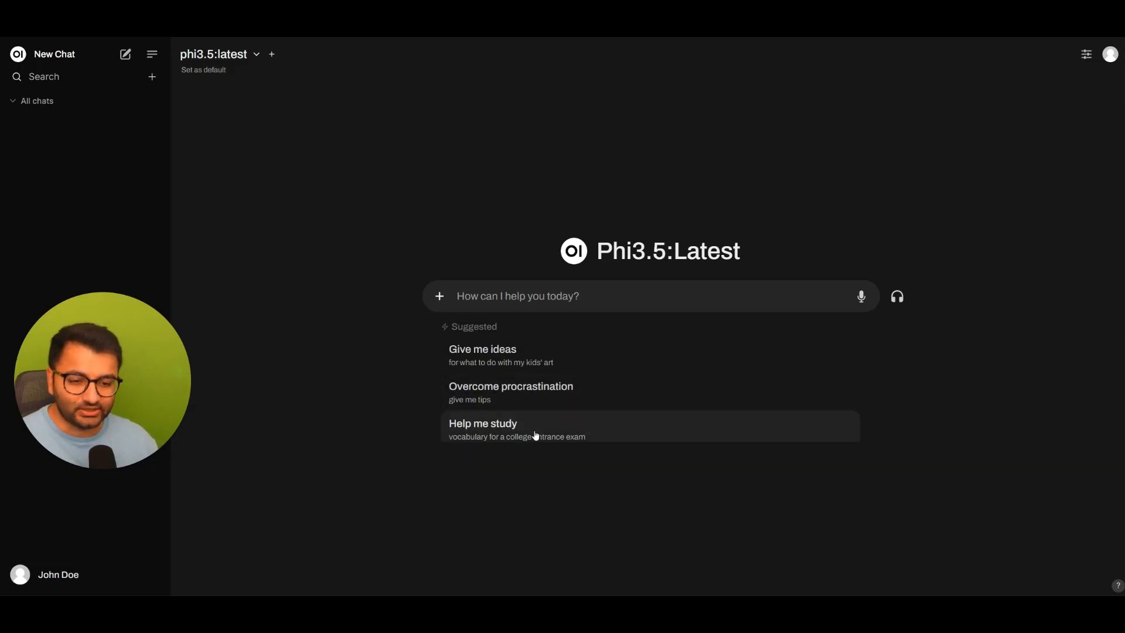
left_click(482, 423)
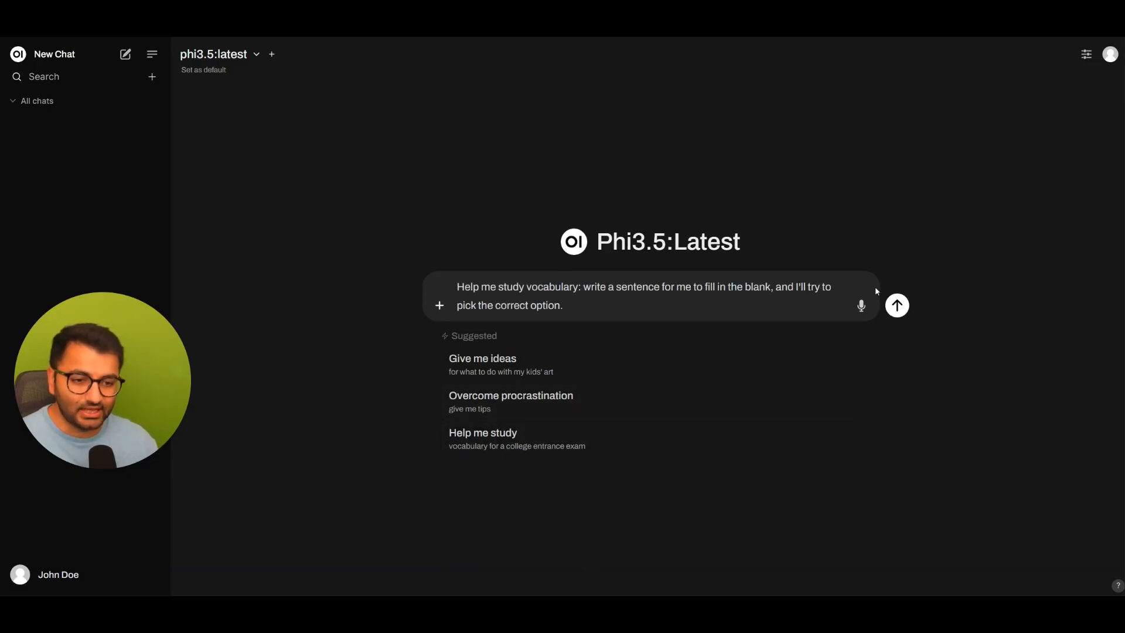
left_click(897, 305)
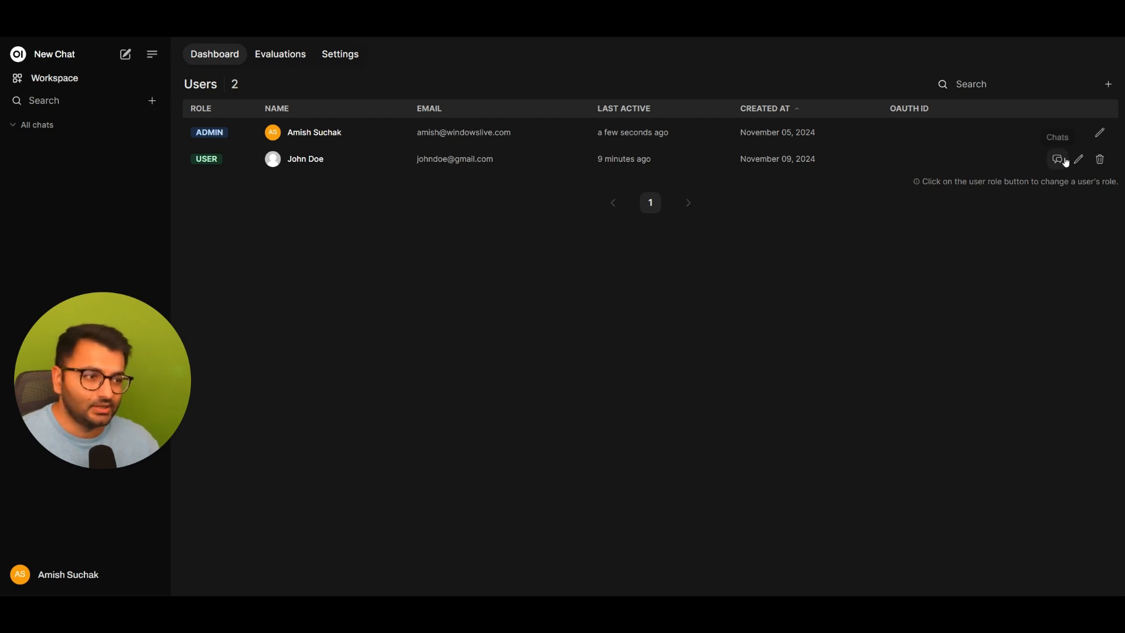
left_click(1057, 158)
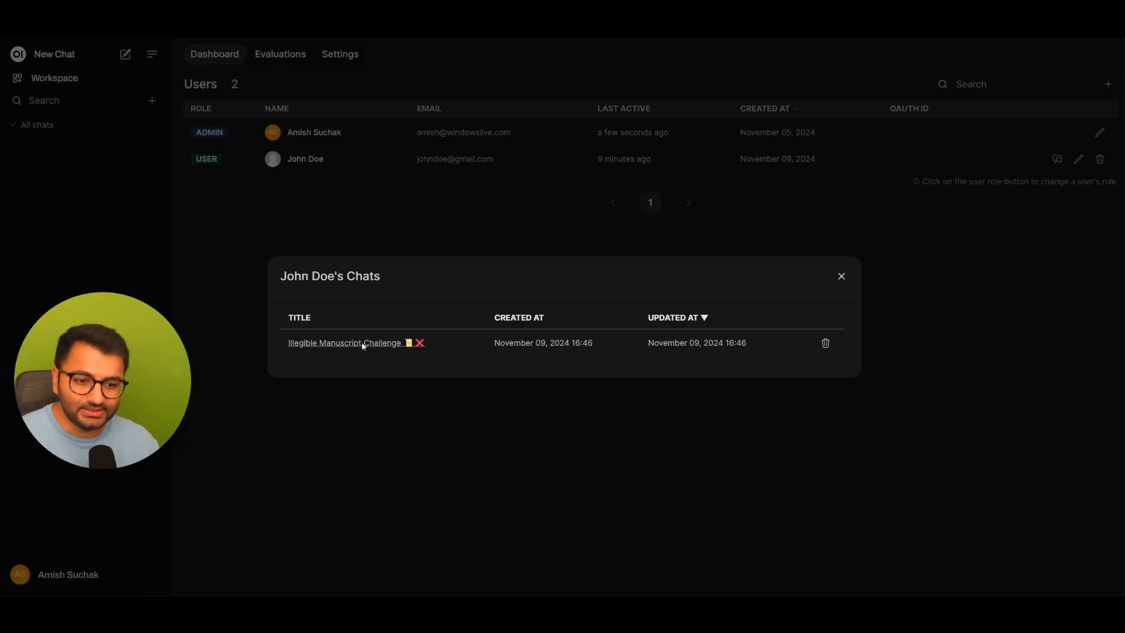
left_click(344, 342)
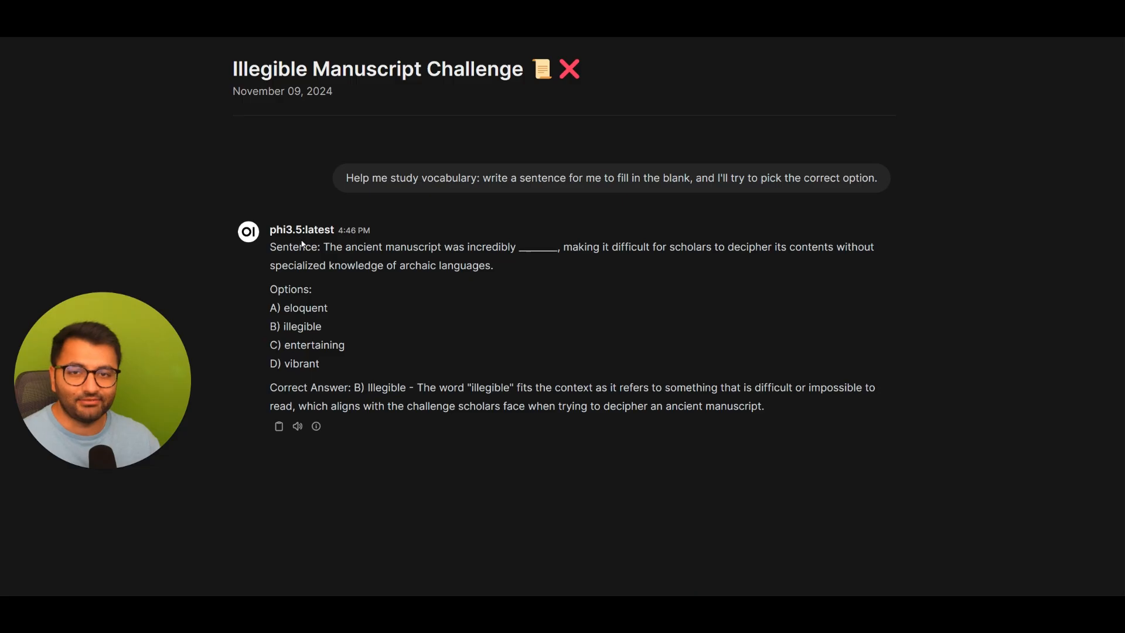
mouse_move(667, 244)
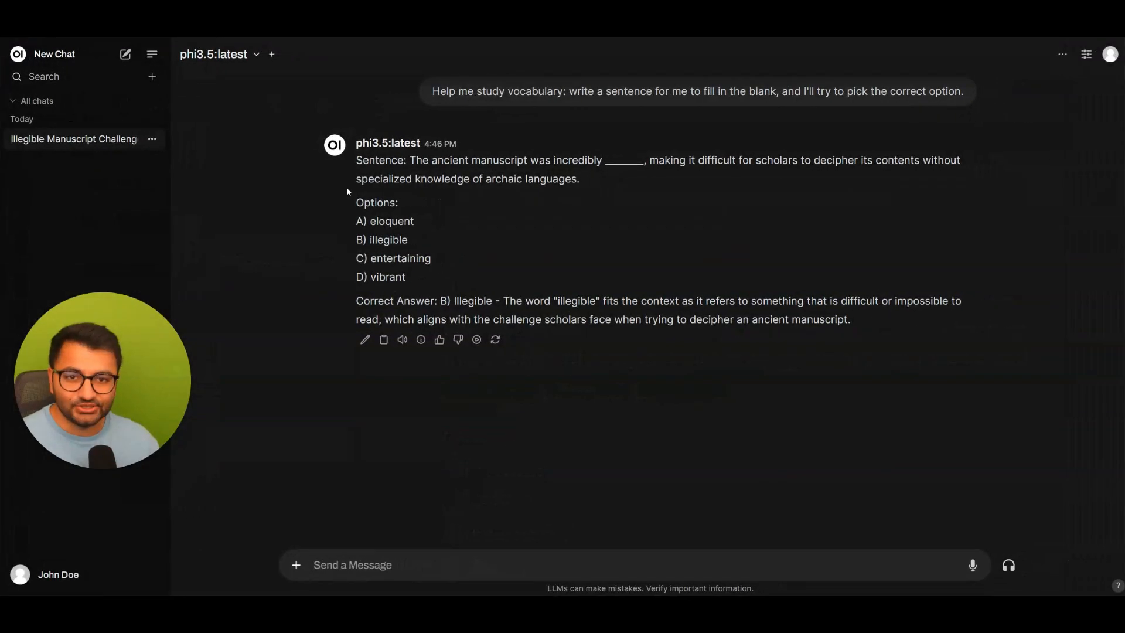
mouse_move(363, 190)
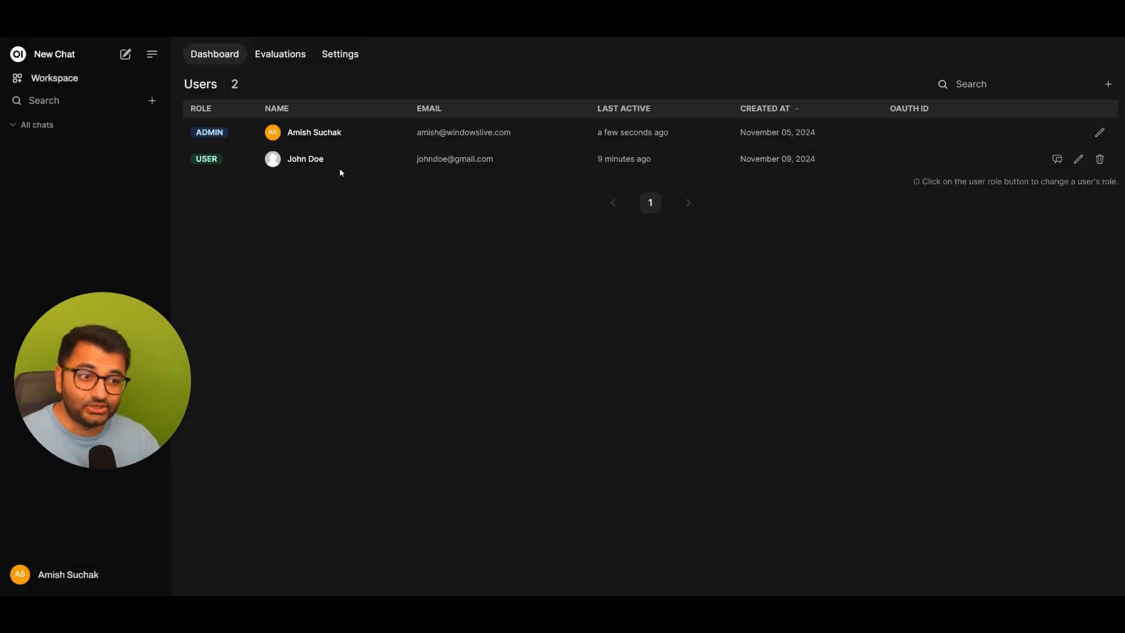
mouse_move(268, 216)
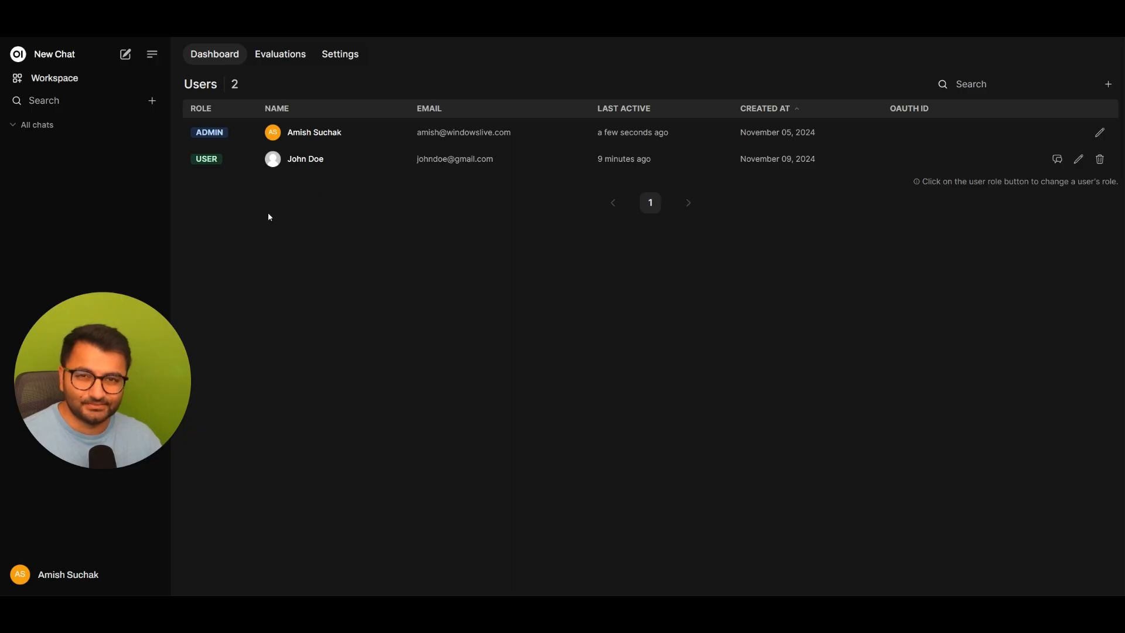
mouse_move(273, 217)
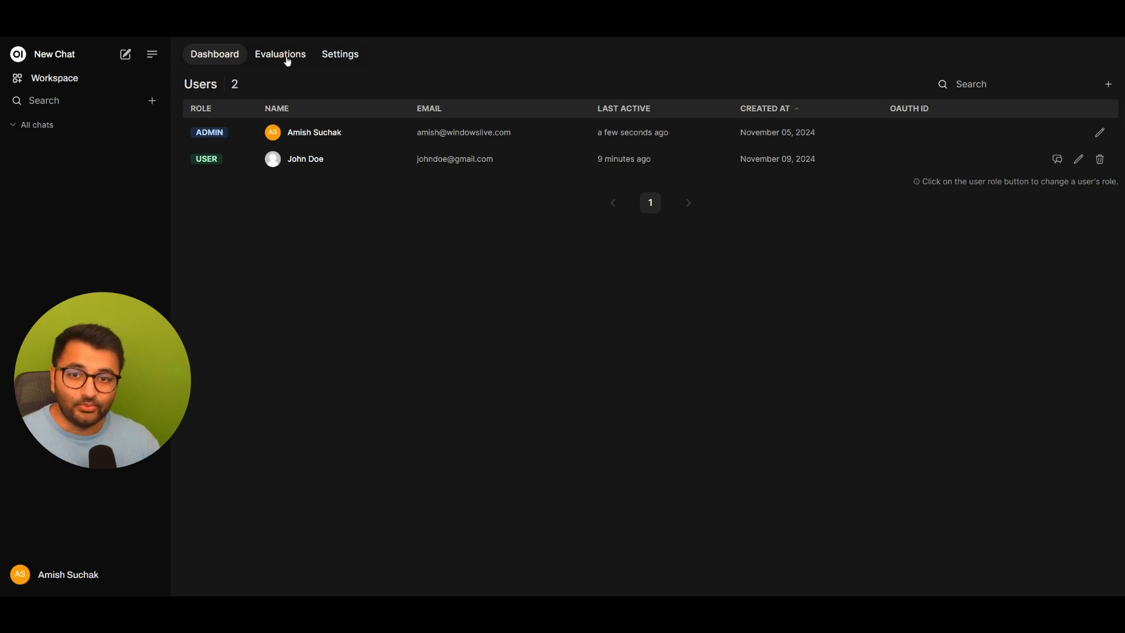
In Admin Settings > Users, add gpt-4-turbo as a second whitelisted model alongside phi3.5:latest.
left_click(340, 54)
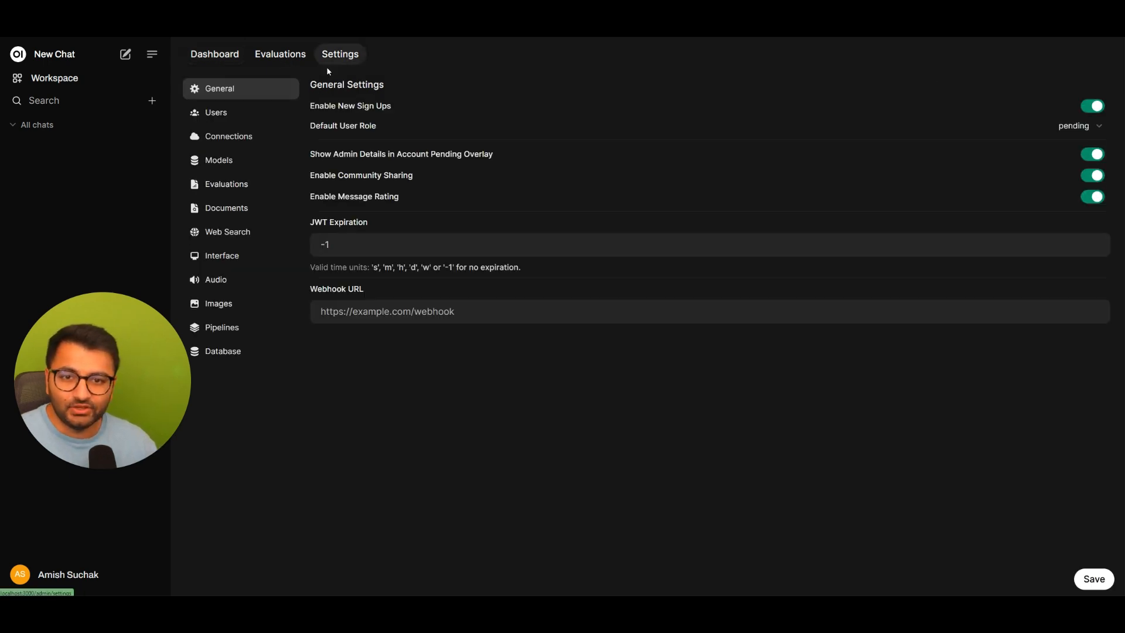
left_click(216, 113)
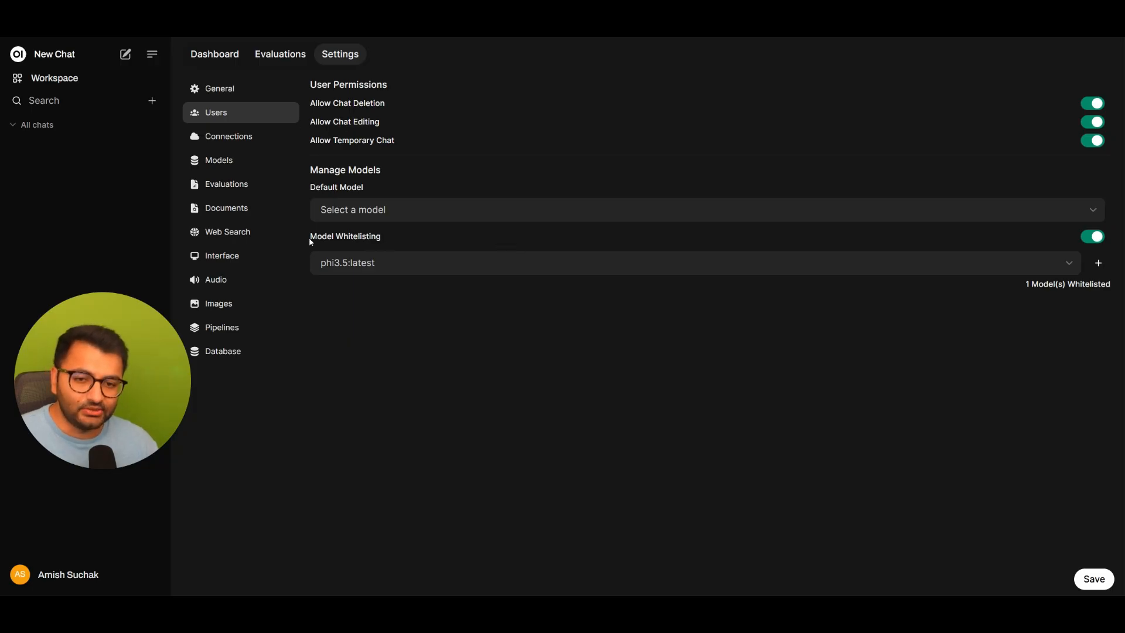
mouse_move(331, 279)
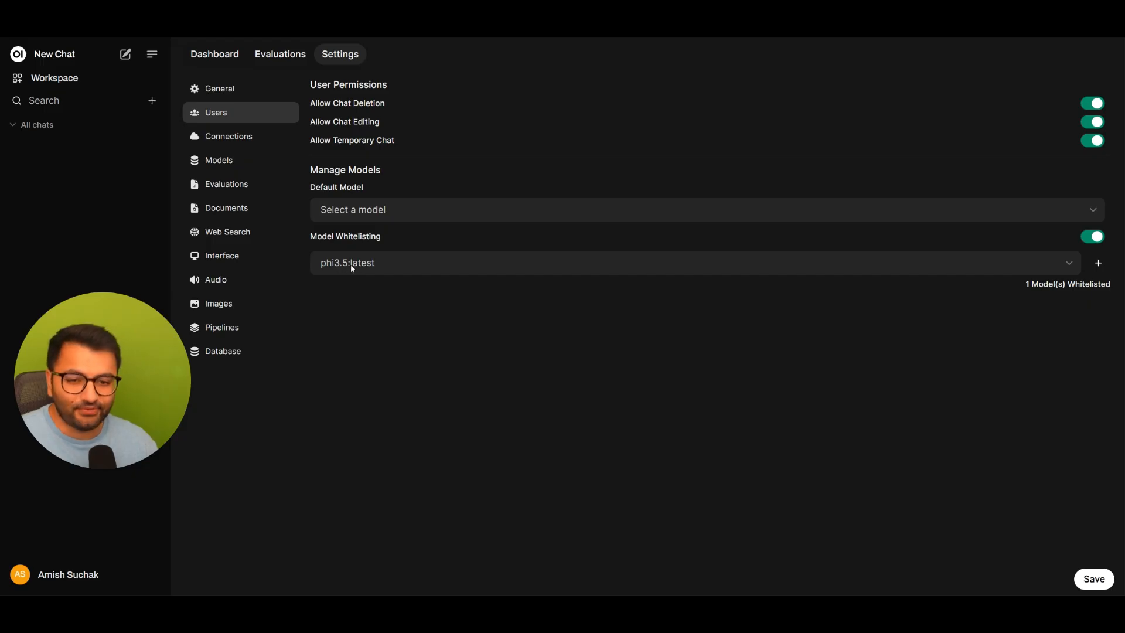
mouse_move(1066, 269)
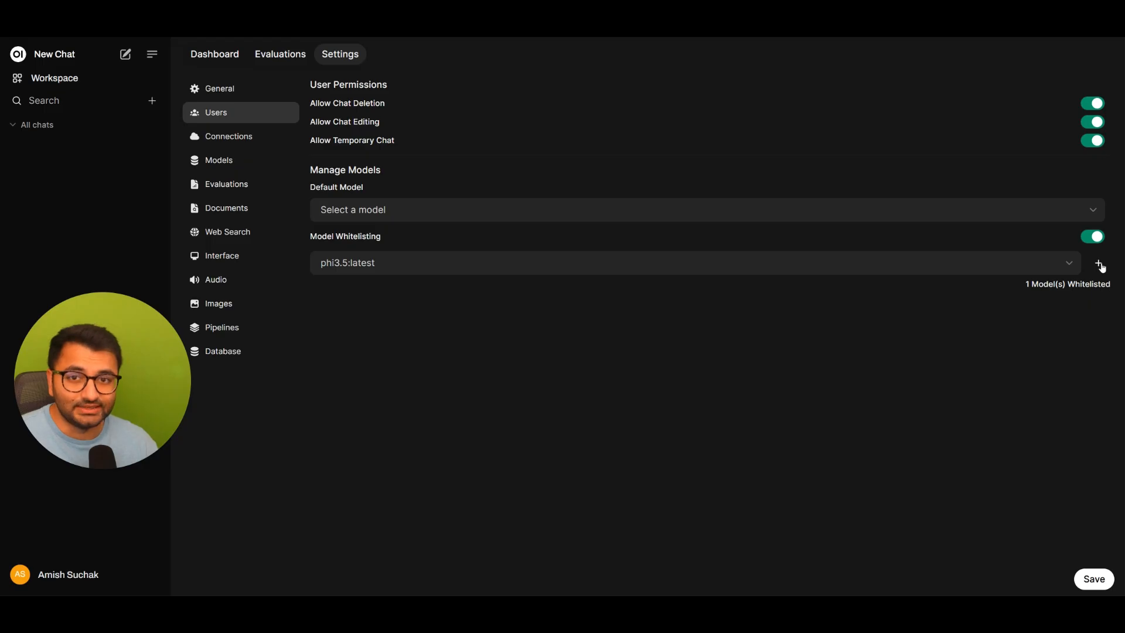
left_click(1098, 262)
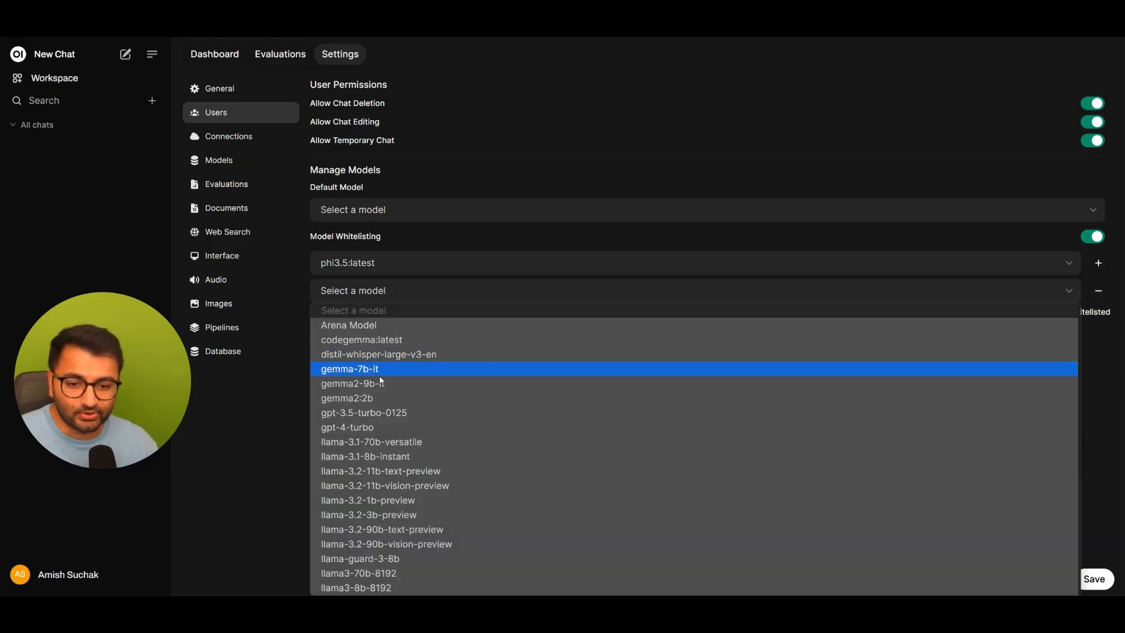
mouse_move(347, 427)
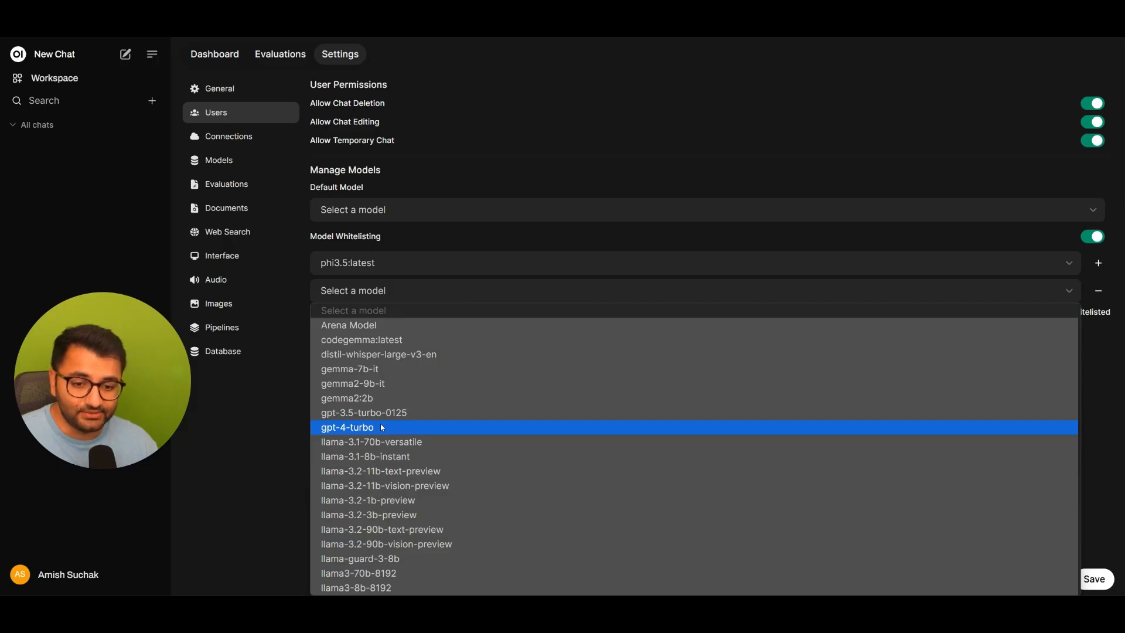
left_click(347, 427)
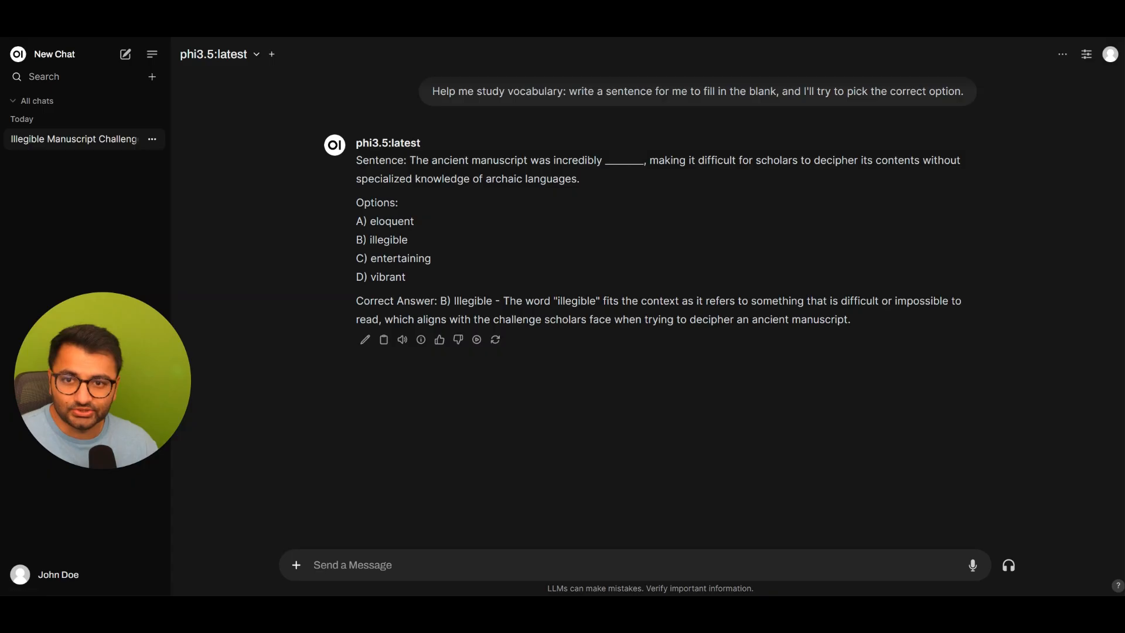
Confirm the user's model list now offers phi3.5:latest and gpt-4-turbo.
left_click(219, 54)
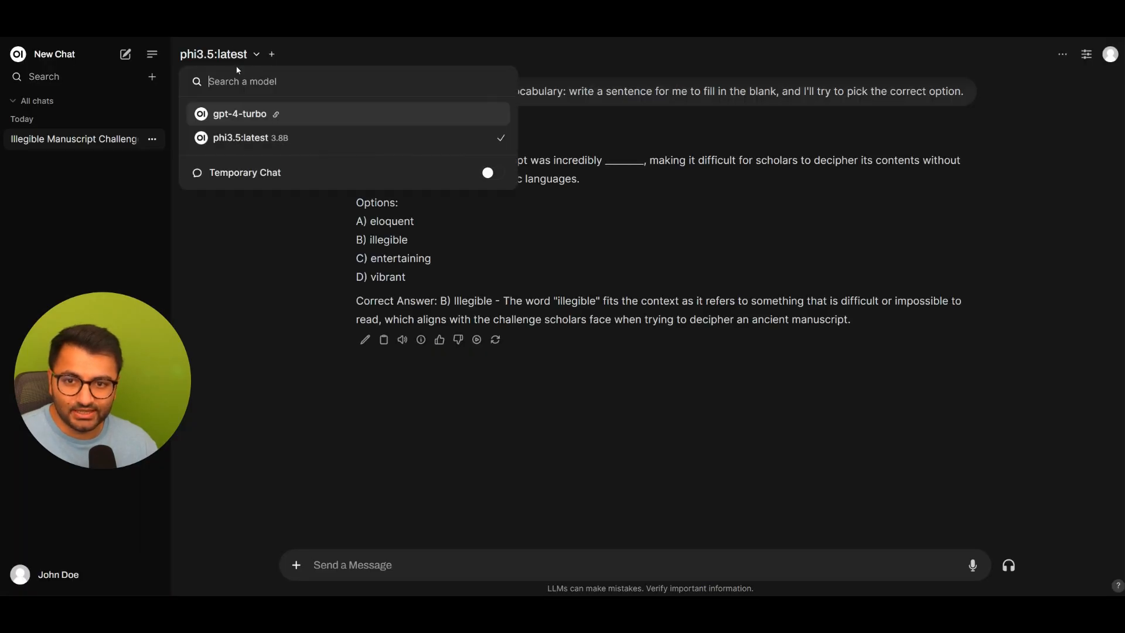
left_click(239, 114)
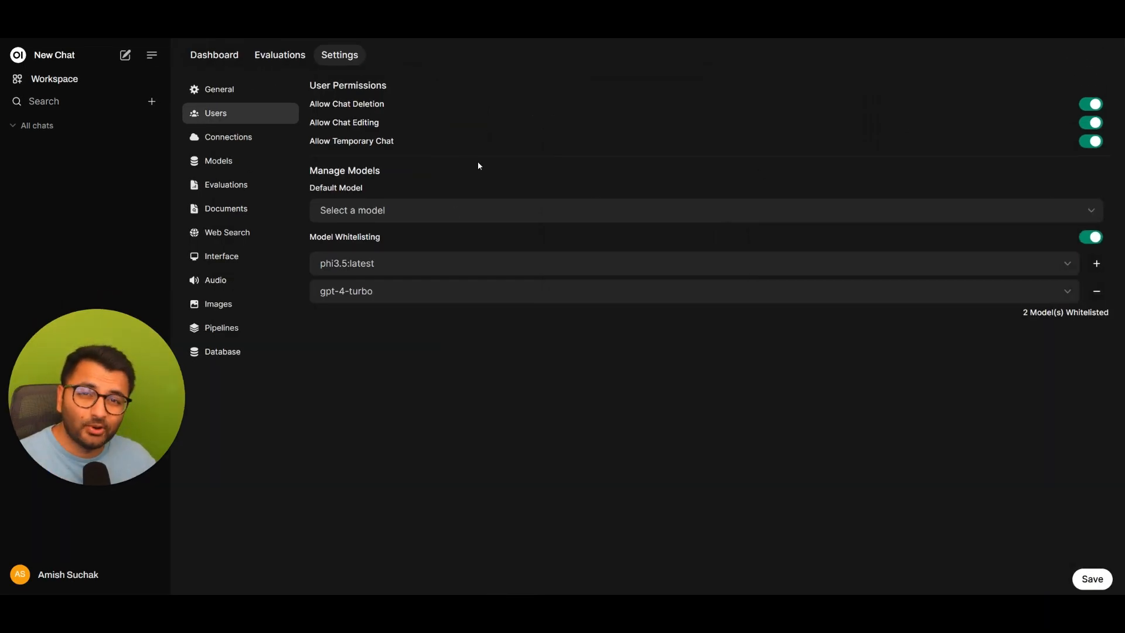
From the users Dashboard, start Add User and view the CSV Import option.
left_click(213, 55)
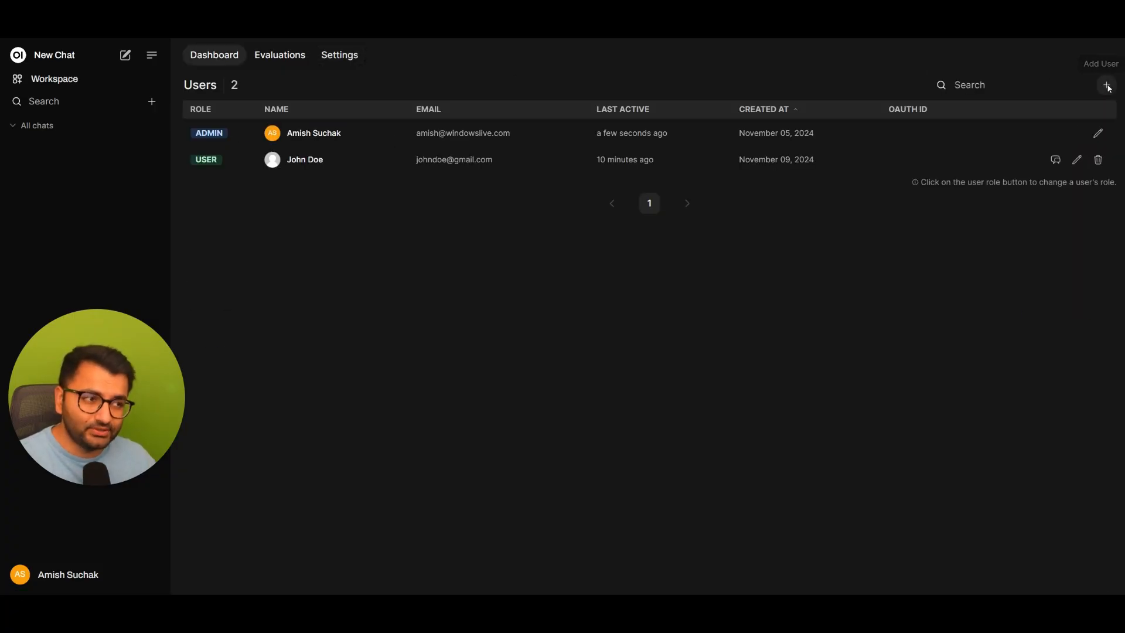
left_click(1108, 84)
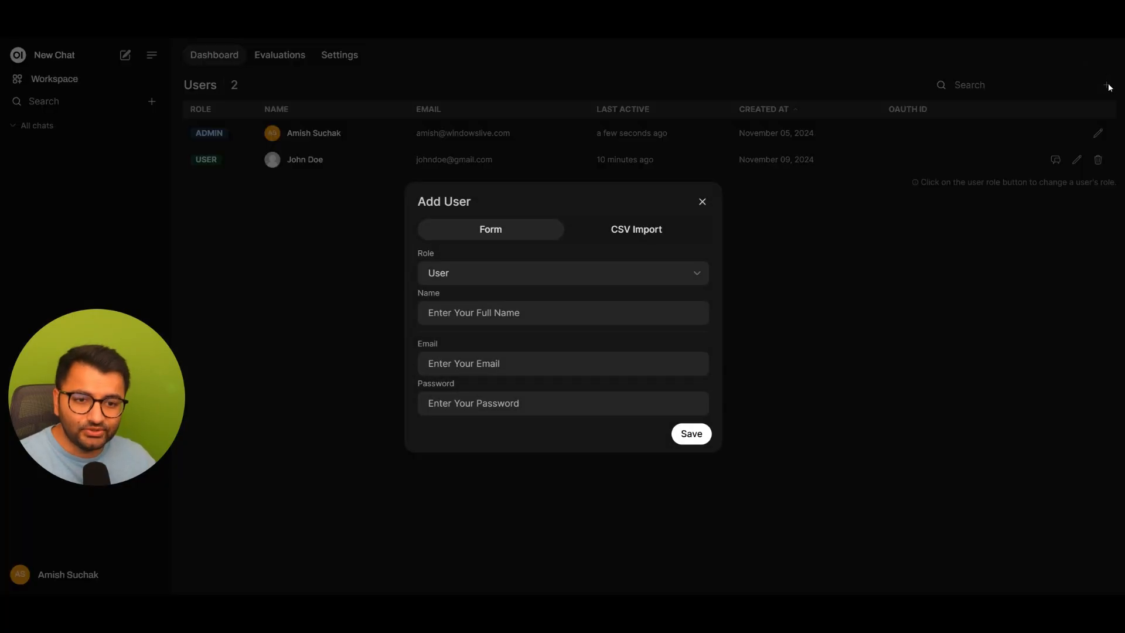
mouse_move(448, 291)
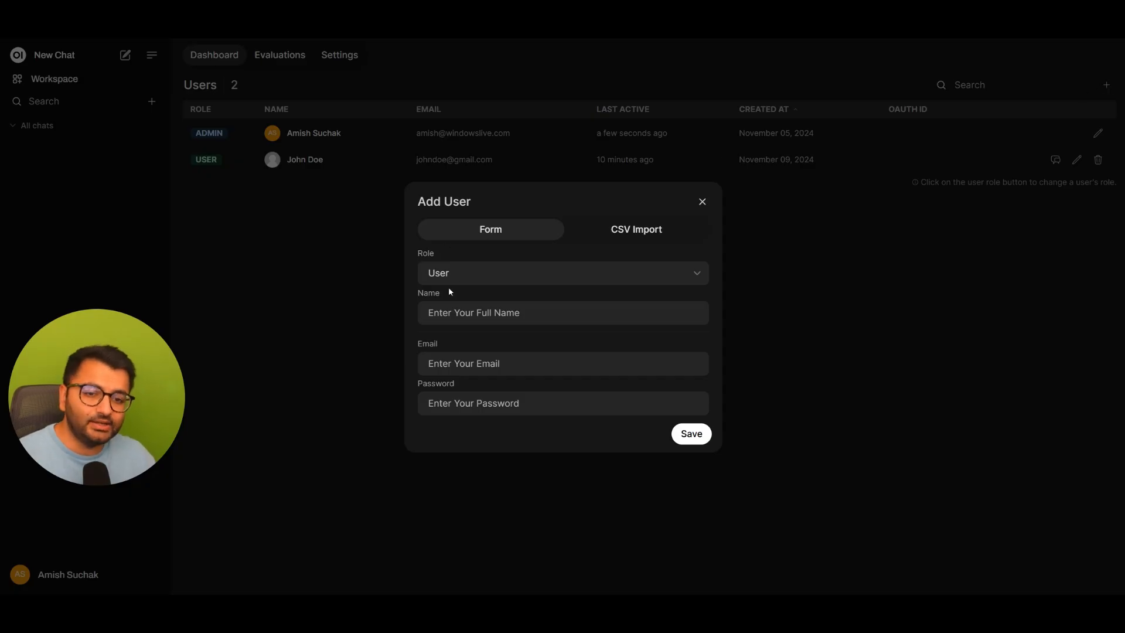
mouse_move(452, 308)
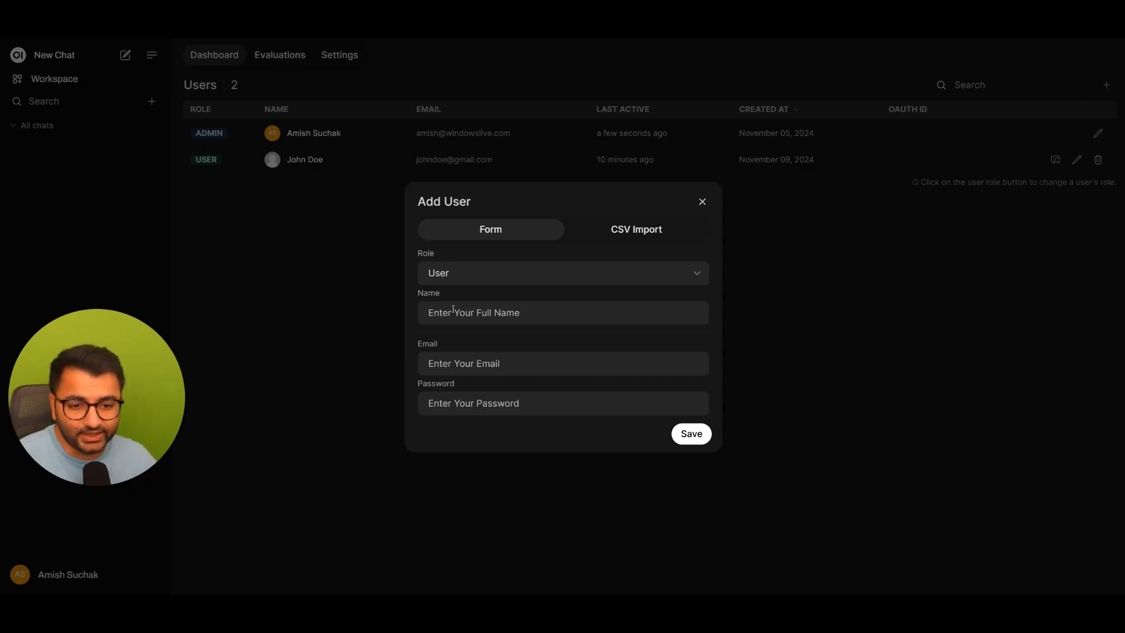
mouse_move(635, 228)
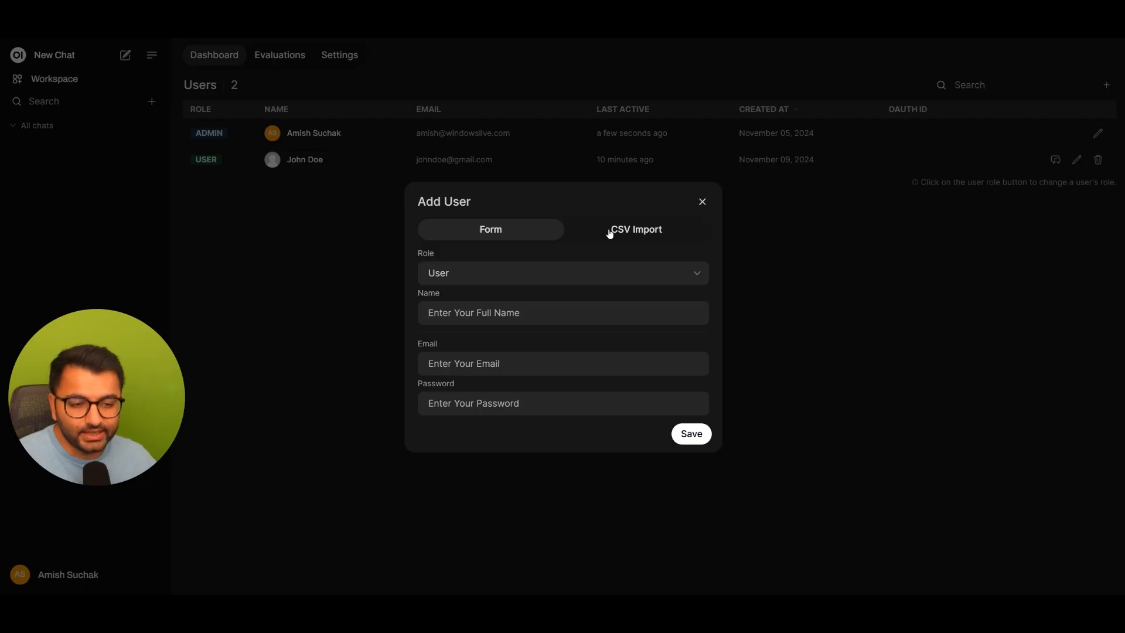
left_click(635, 228)
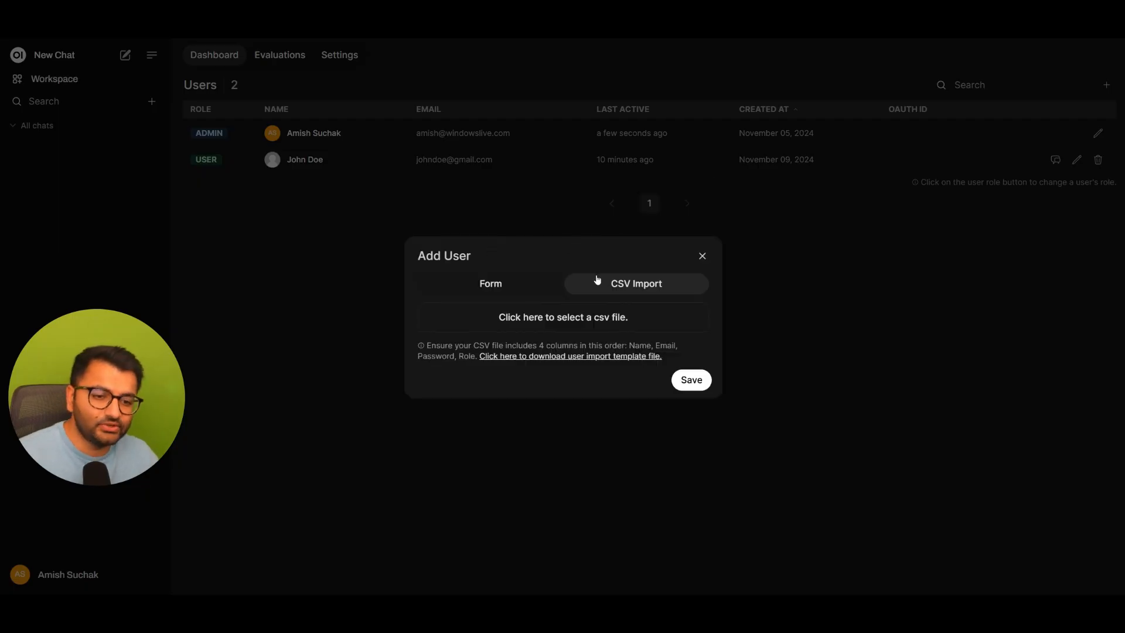
mouse_move(539, 291)
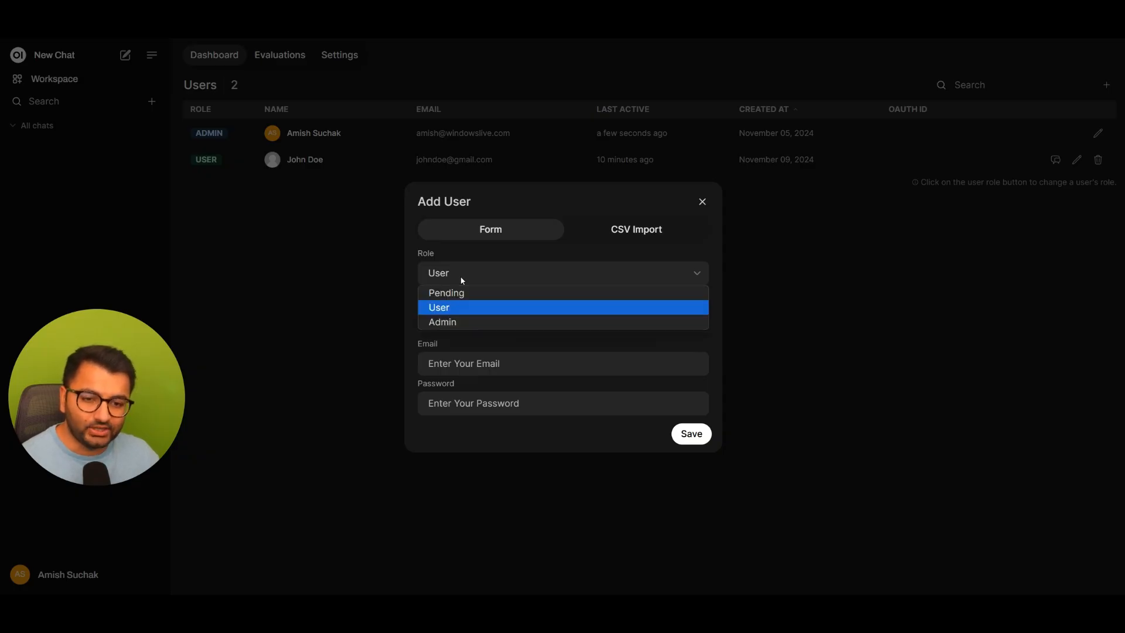
Enter the name 'Jane Doe' in the Form tab, then close the dialog without adding the user.
left_click(438, 307)
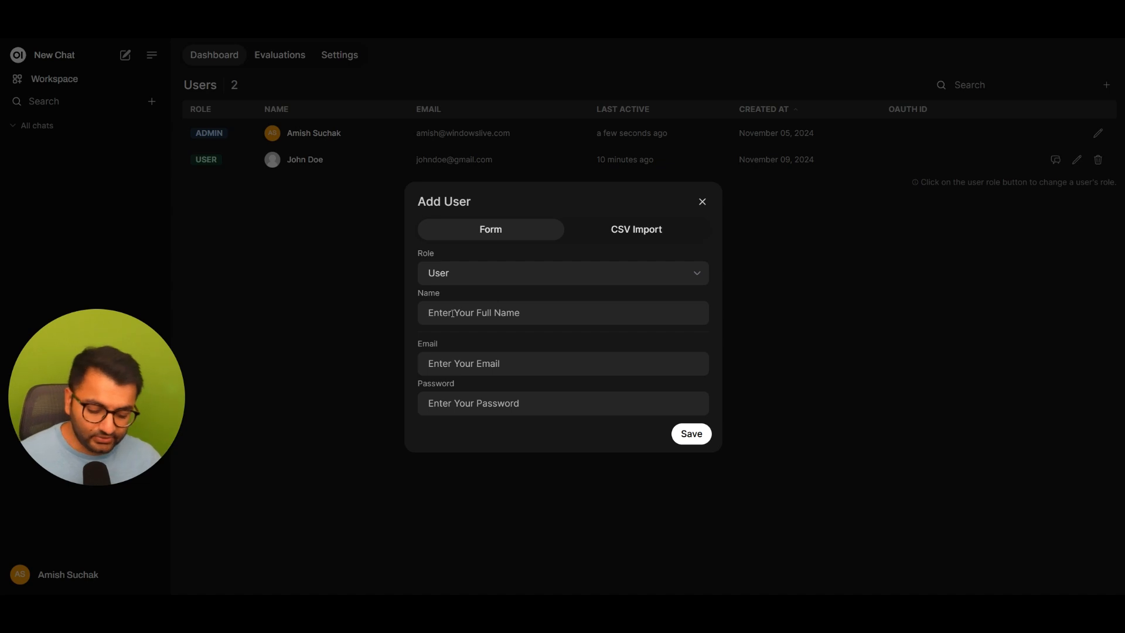
type("Jane Doe")
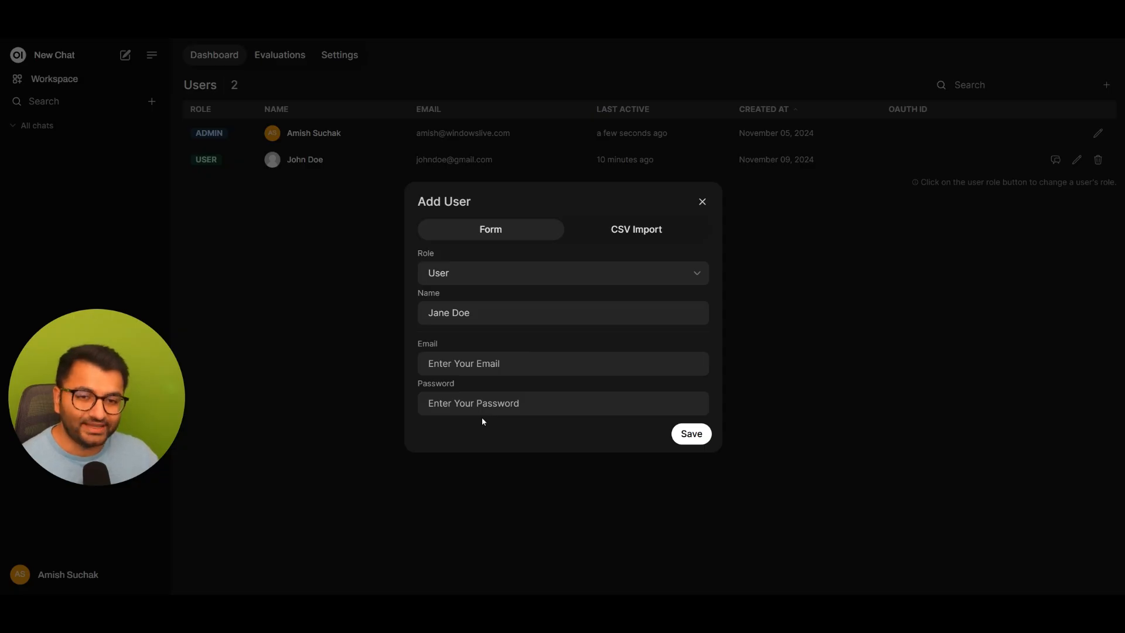
left_click(702, 202)
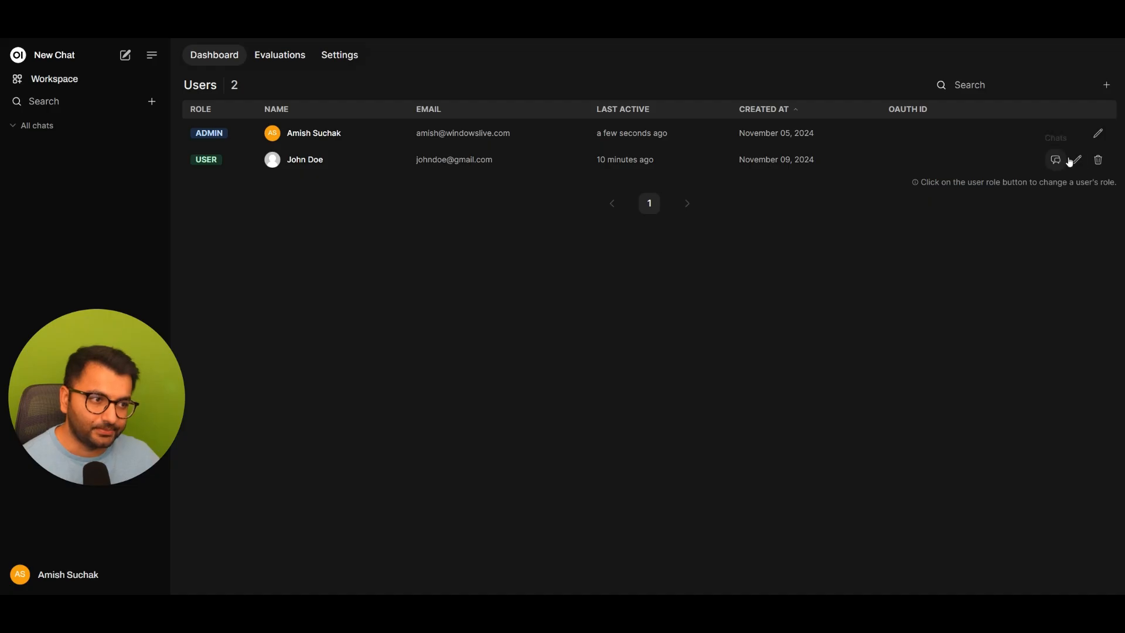
mouse_move(1077, 159)
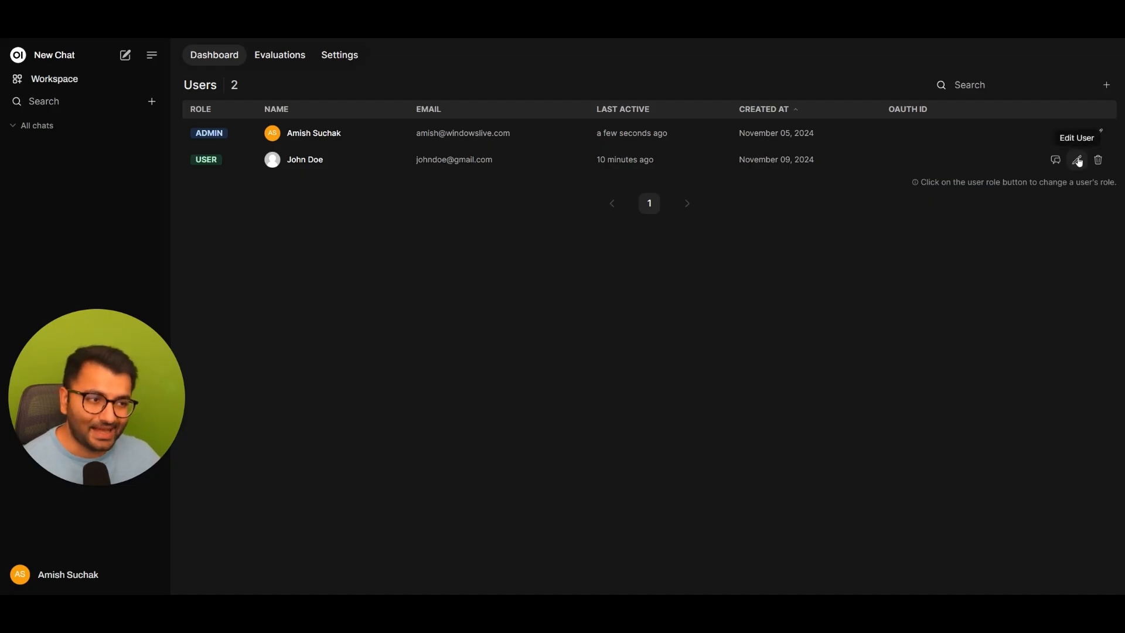
View John Doe's edit form unchanged, then delete his account so only the admin remains.
left_click(1076, 159)
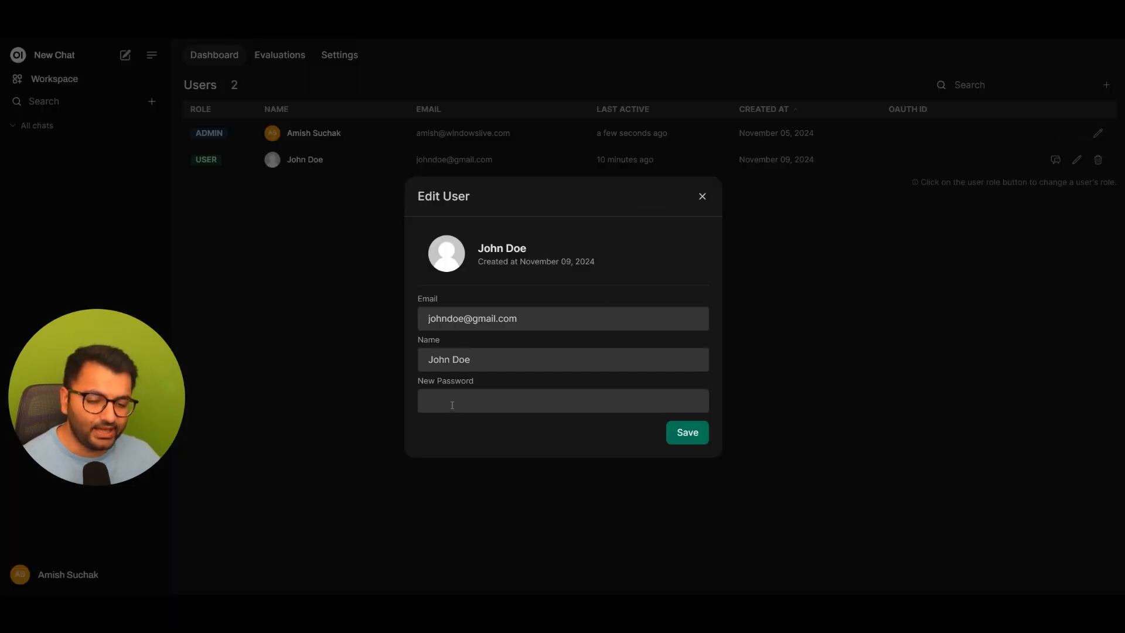
left_click(702, 196)
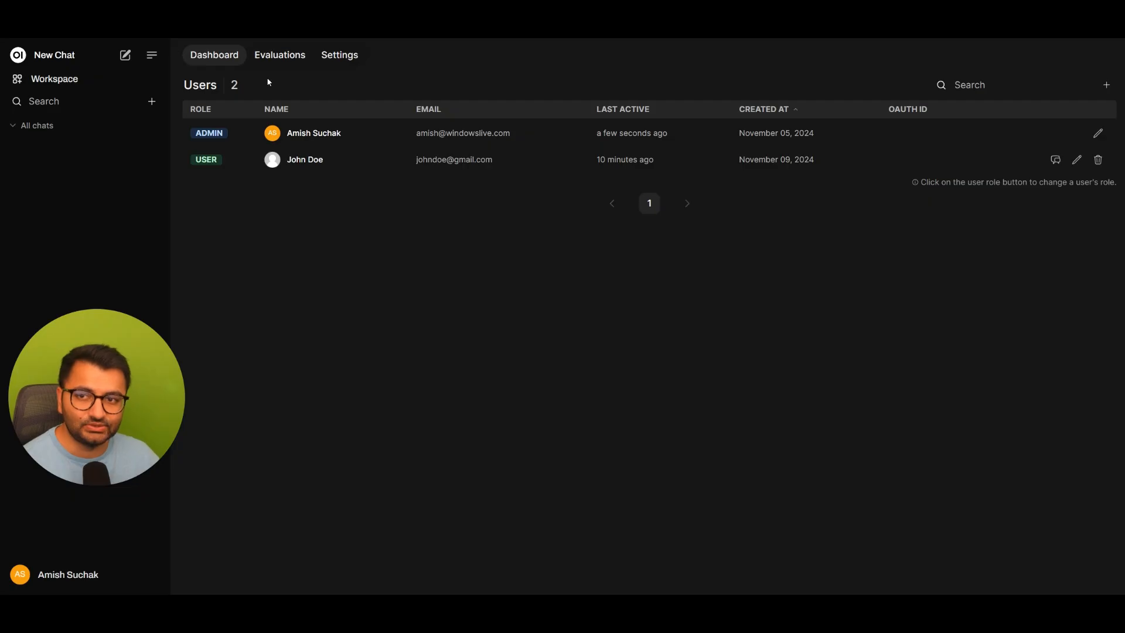
mouse_move(1098, 160)
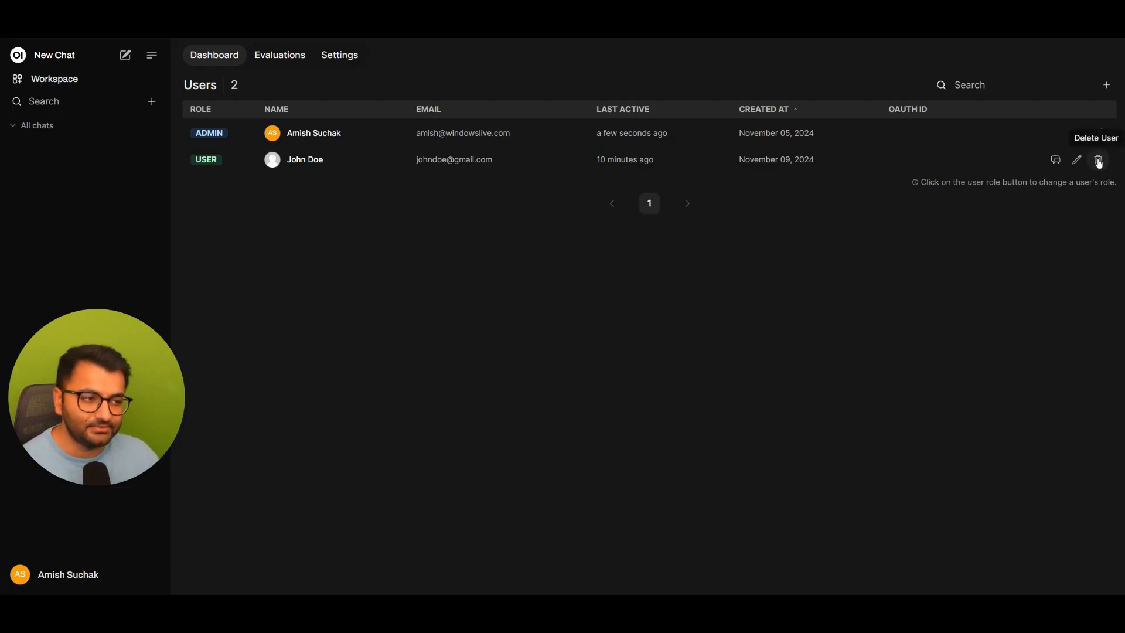
left_click(1098, 160)
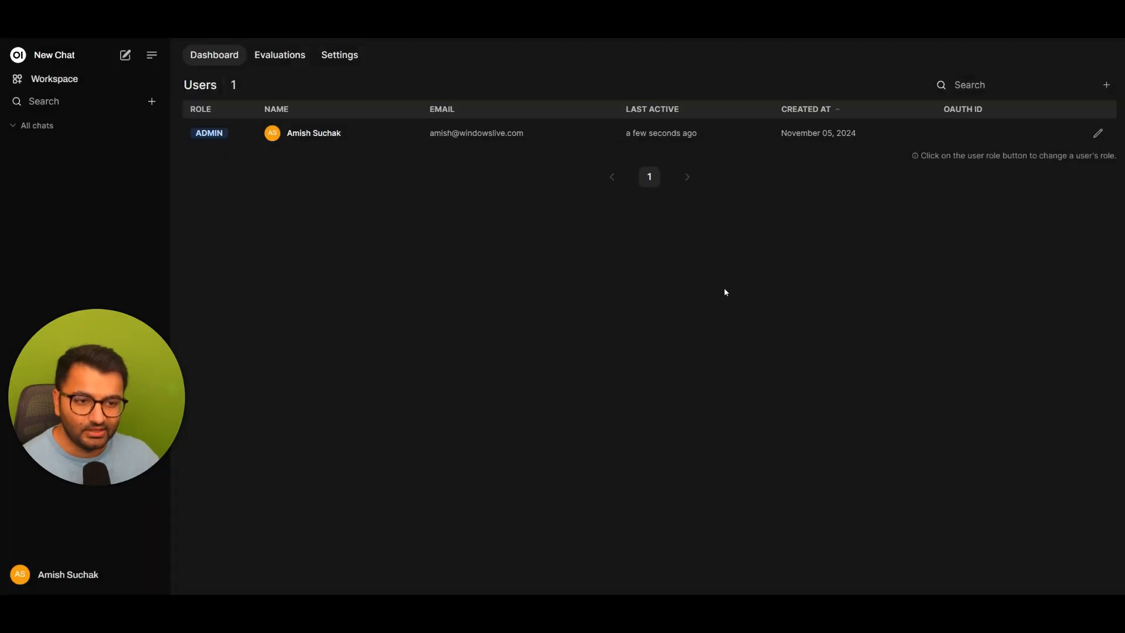
mouse_move(765, 245)
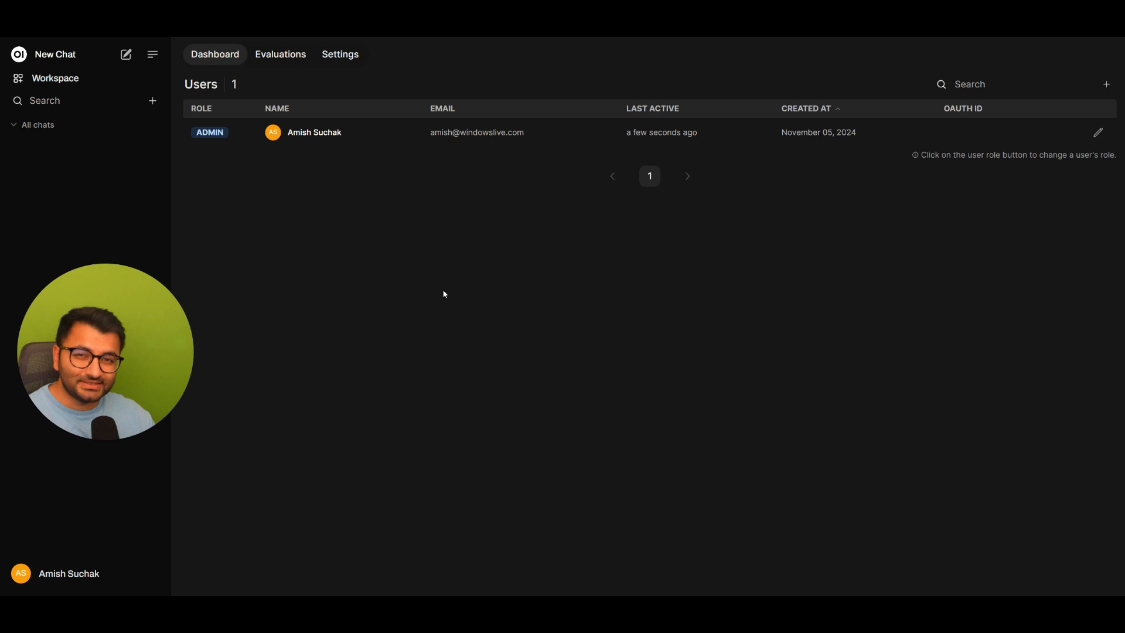
mouse_move(286, 251)
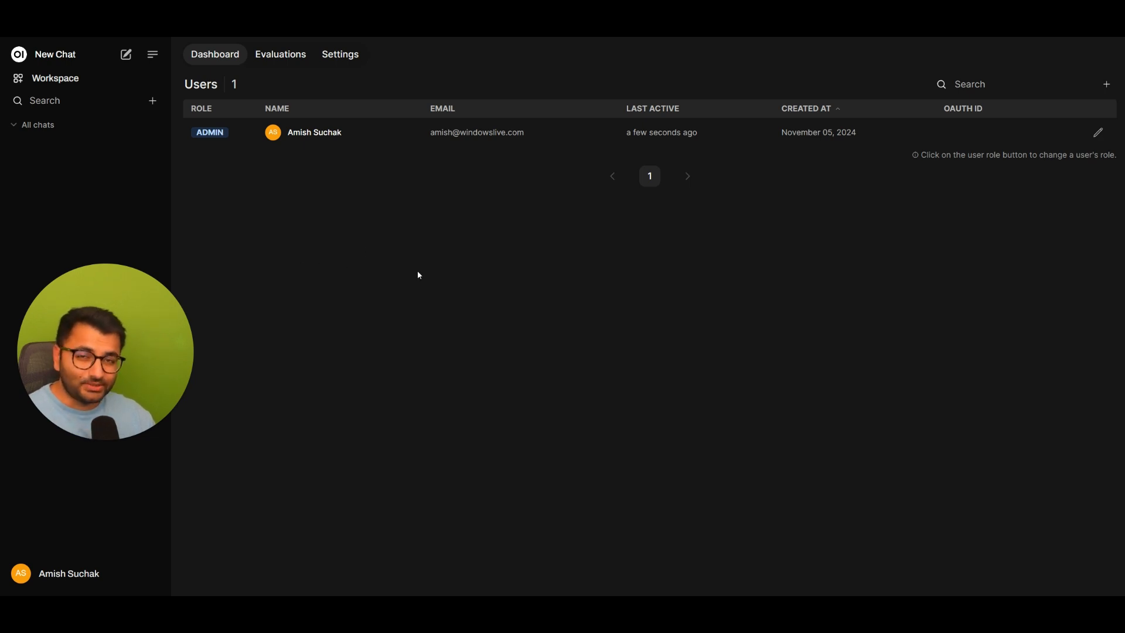
In Admin Settings > Pipelines, set the turn-limit filter's Target User Roles to 'user' and Max Turns to 5.
left_click(68, 573)
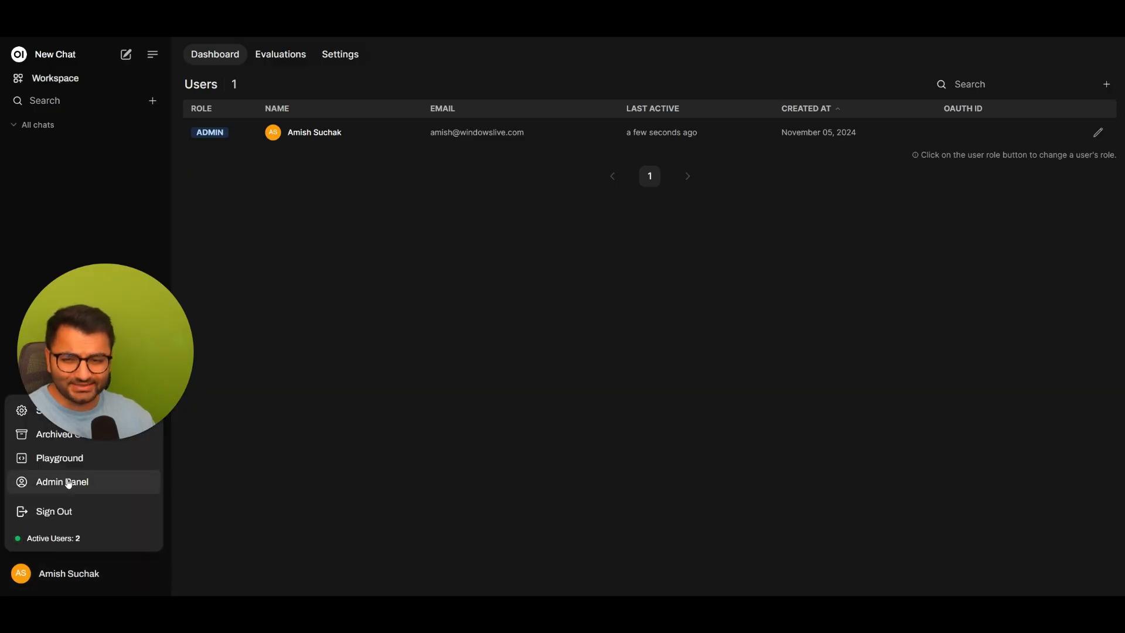
left_click(340, 54)
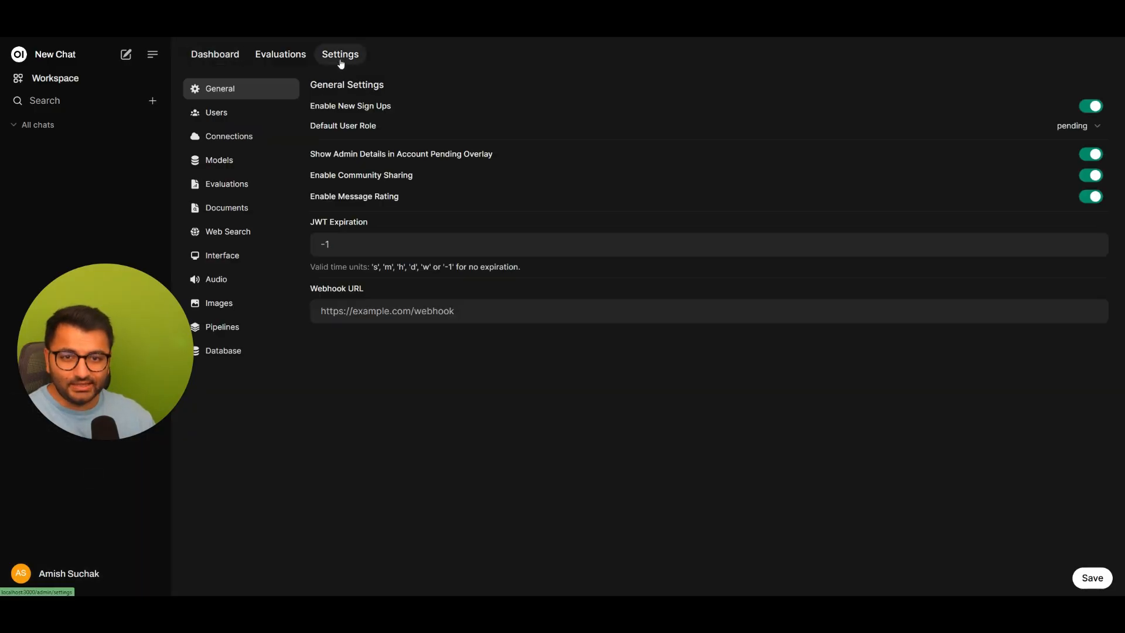
left_click(222, 327)
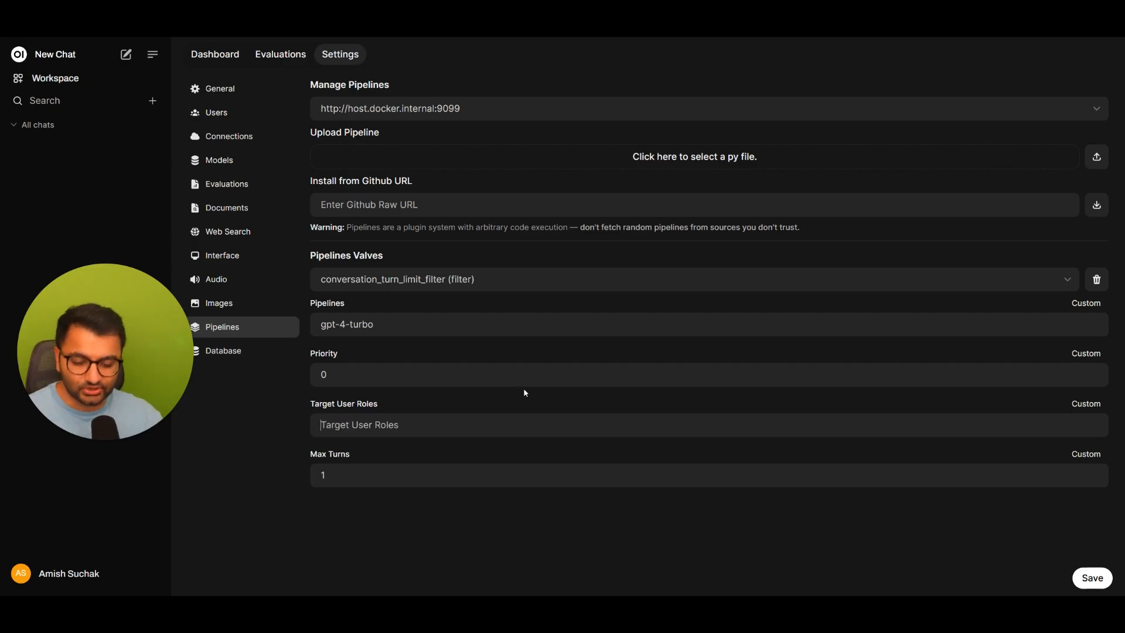
type("user")
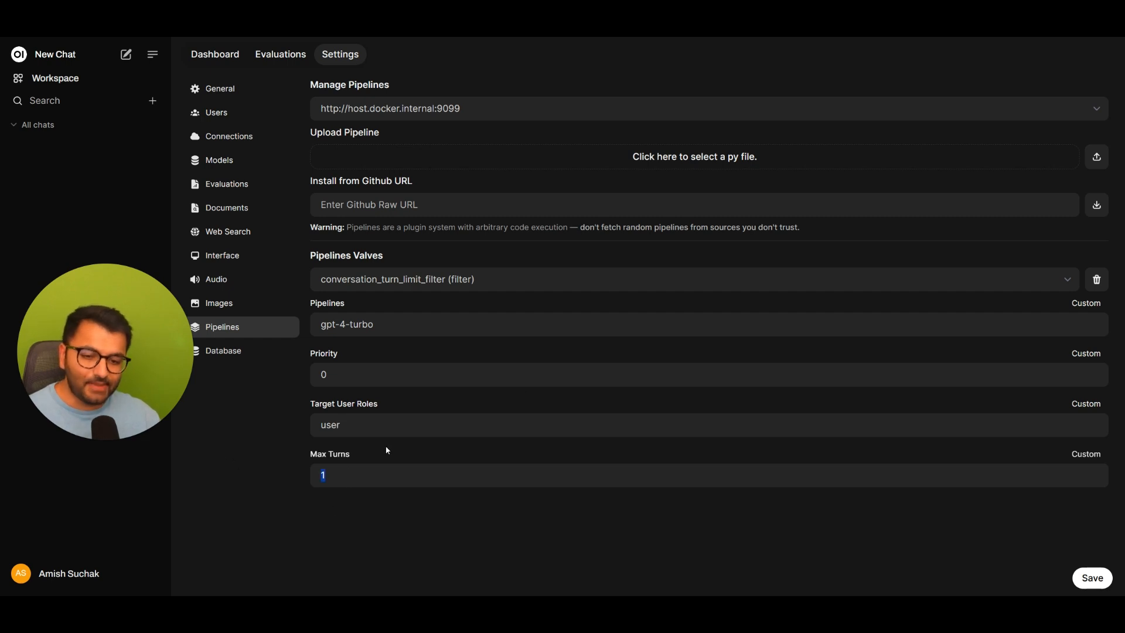
type("5")
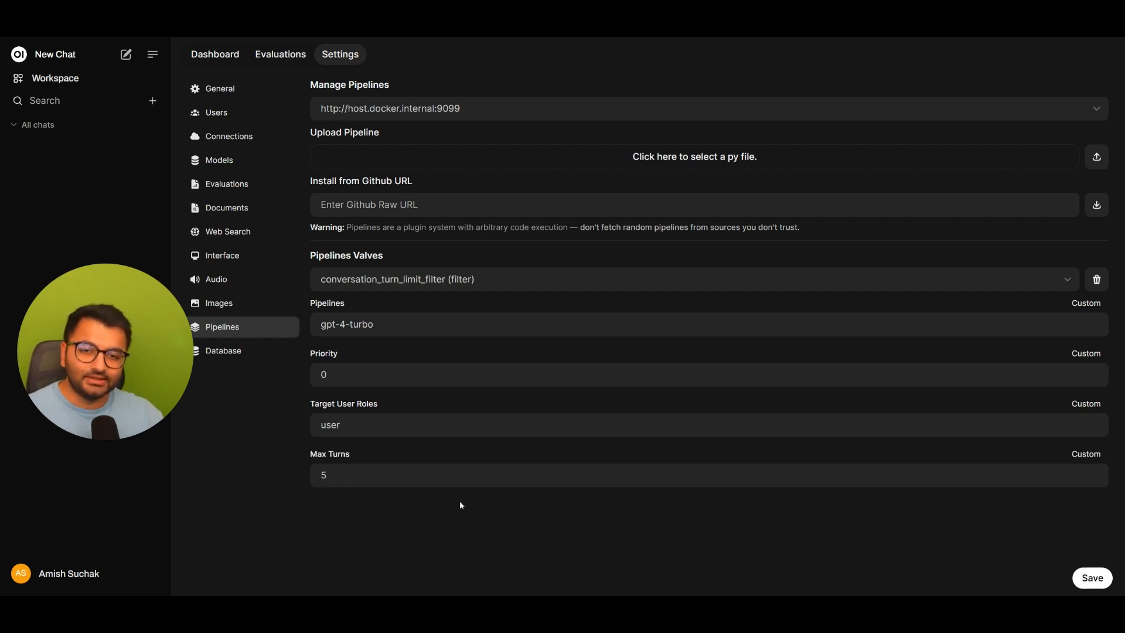